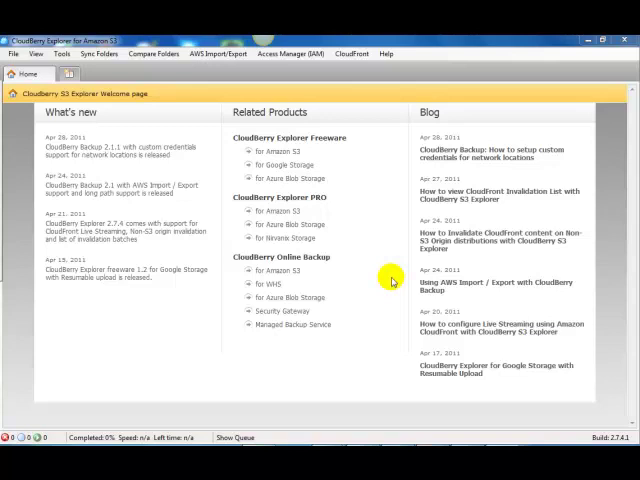
mouse_move(358, 422)
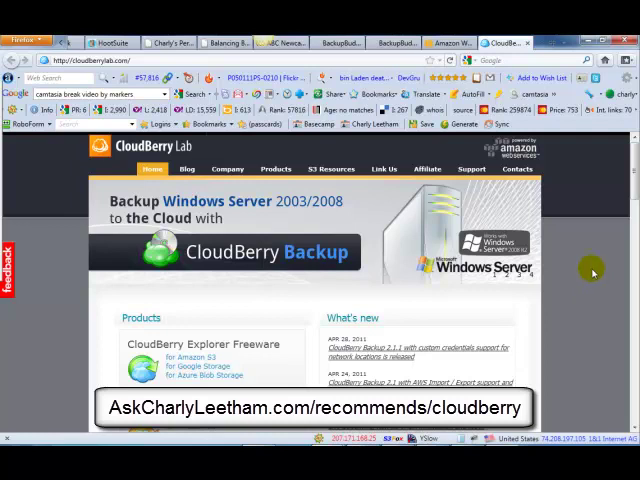
Scroll to Products and choose 'for Amazon S3' under CloudBerry Explorer Freeware
scroll(down, 3)
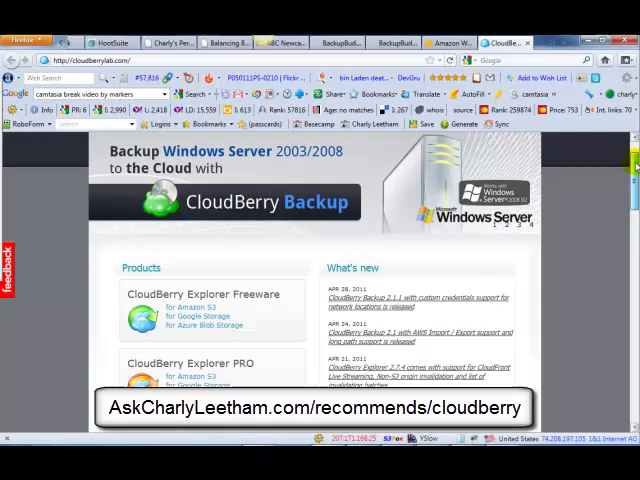
scroll(down, 3)
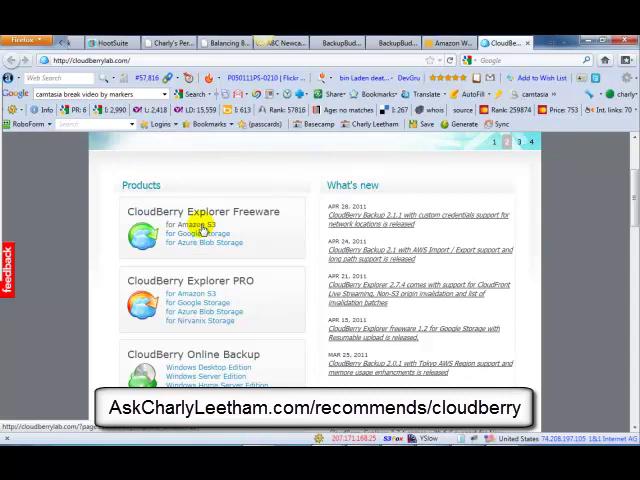
click(188, 222)
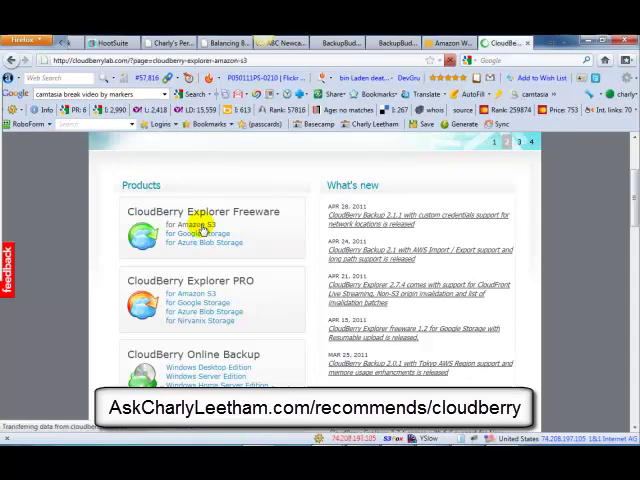
Scroll through the S3 Explorer Freeware page to its feature list and download links
click(202, 211)
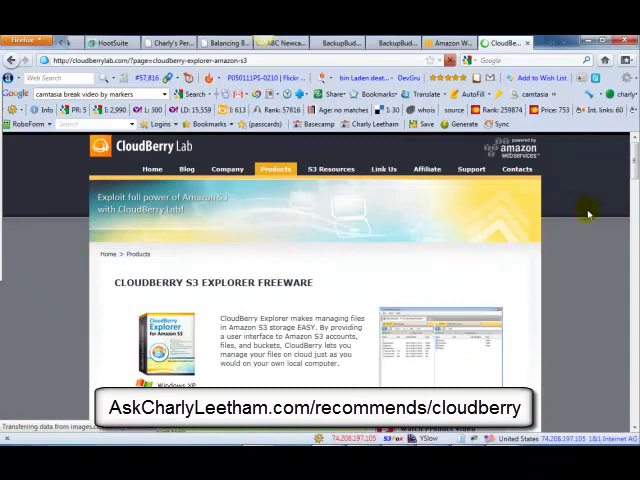
scroll(down, 3)
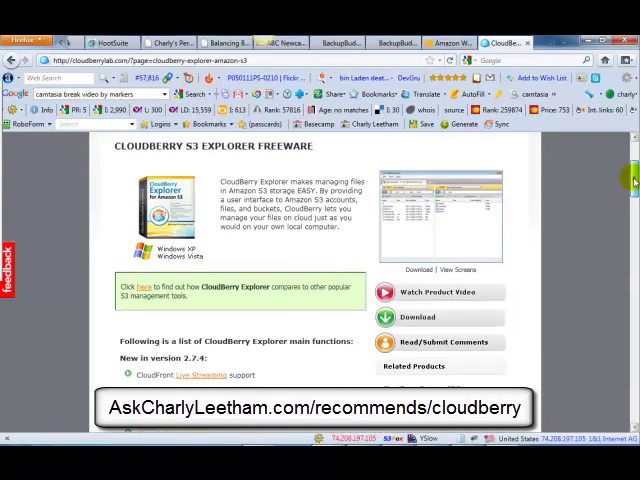
scroll(down, 3)
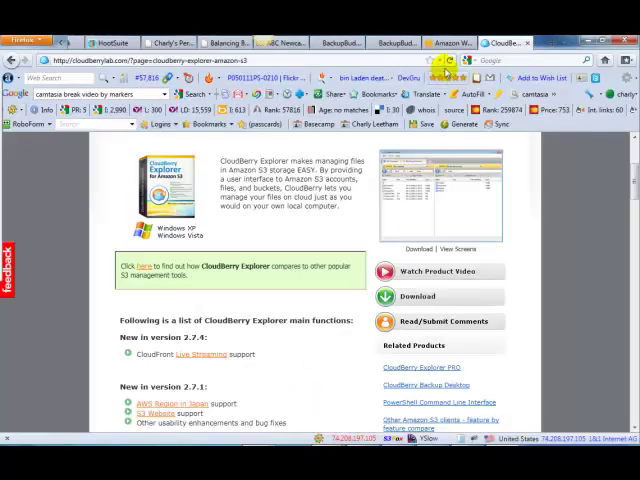
Switch to the Amazon Web Services browser tab
click(450, 42)
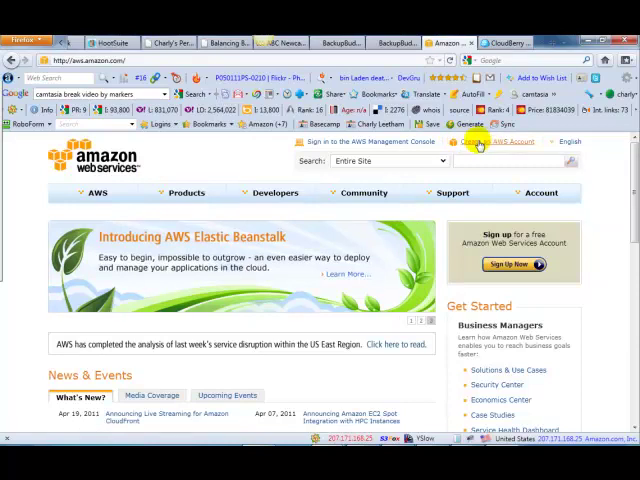
mouse_move(480, 141)
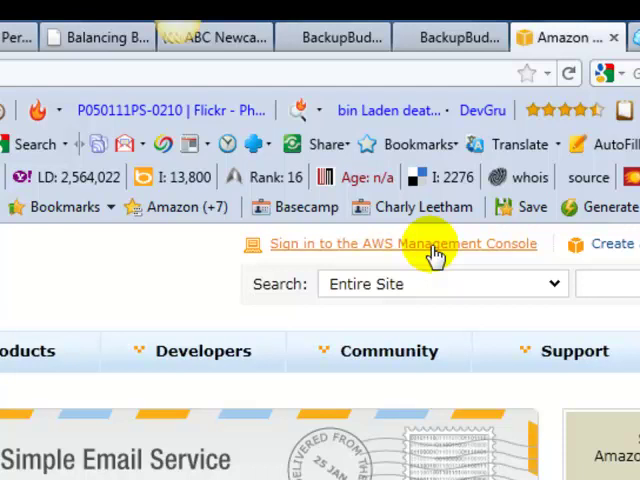
Sign in to the AWS Management Console using the saved login from the password manager
click(403, 243)
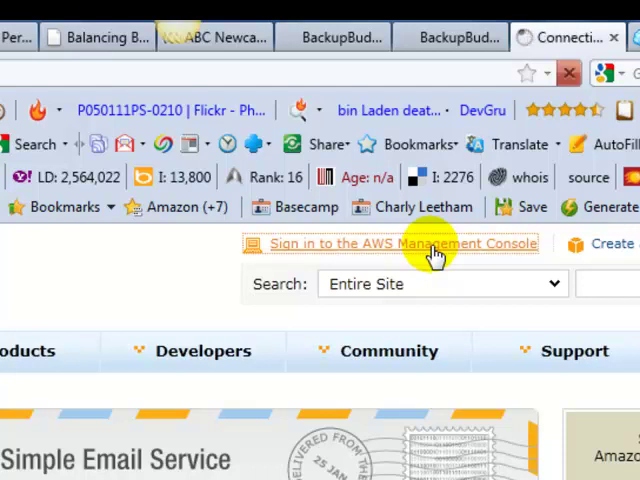
click(403, 243)
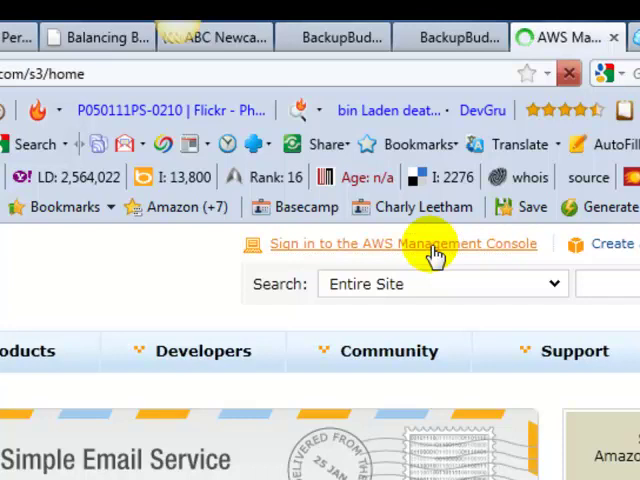
click(403, 243)
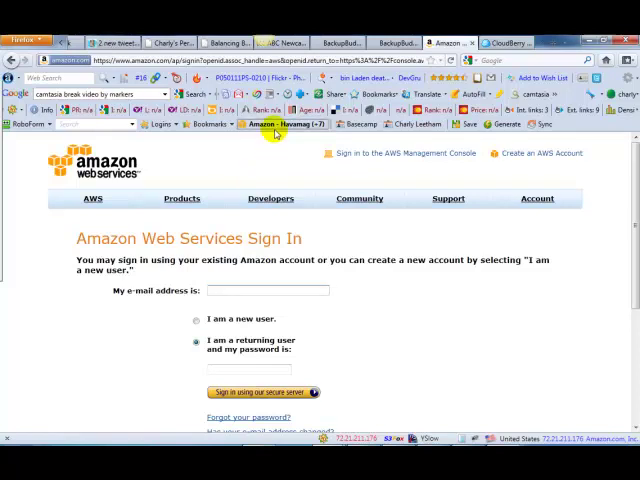
click(278, 123)
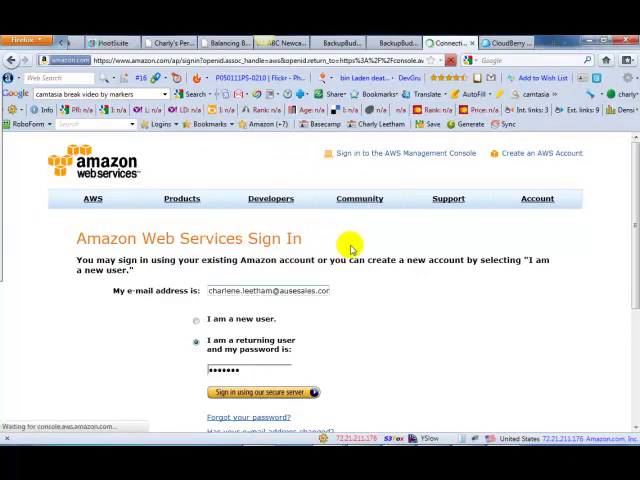
click(262, 392)
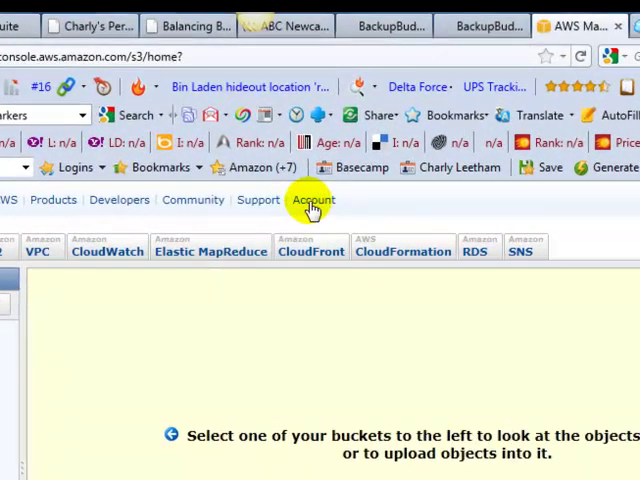
Go to Account, then Security Credentials
click(313, 199)
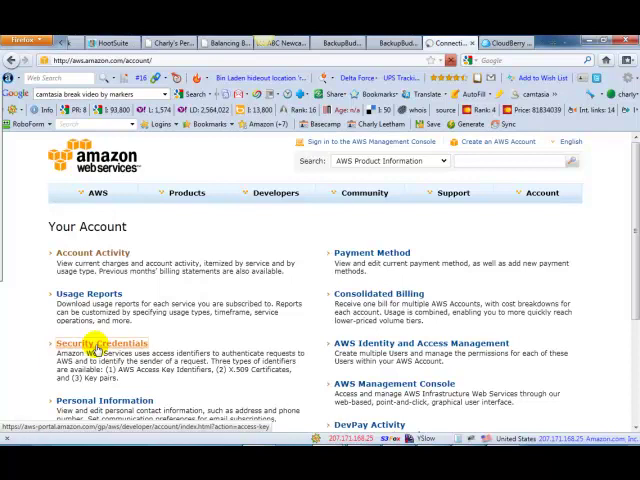
click(95, 342)
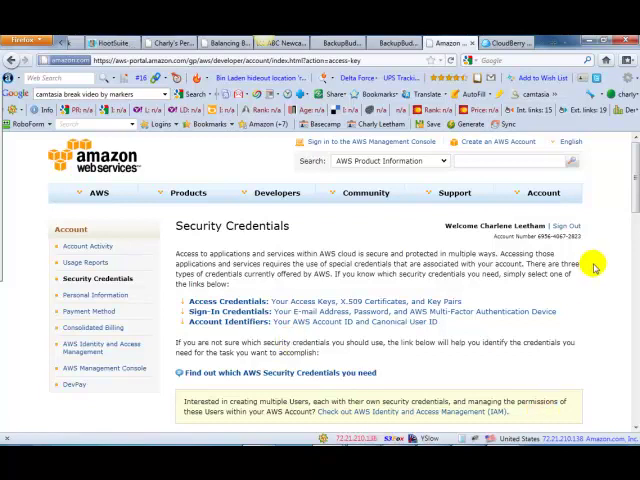
mouse_move(595, 405)
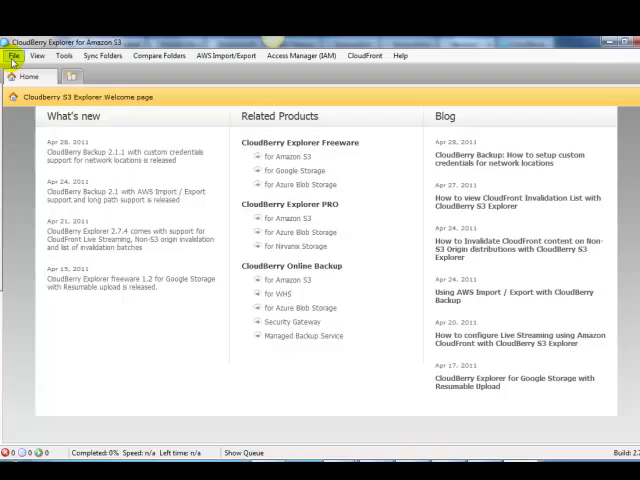
Open File > Amazon S3 Accounts and choose to add a new account
click(13, 56)
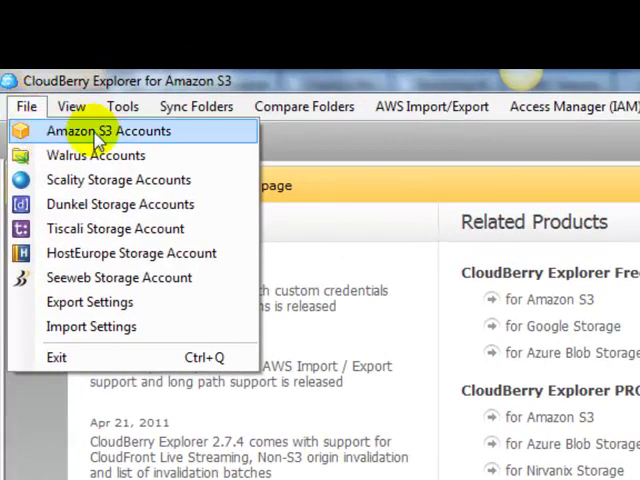
click(98, 130)
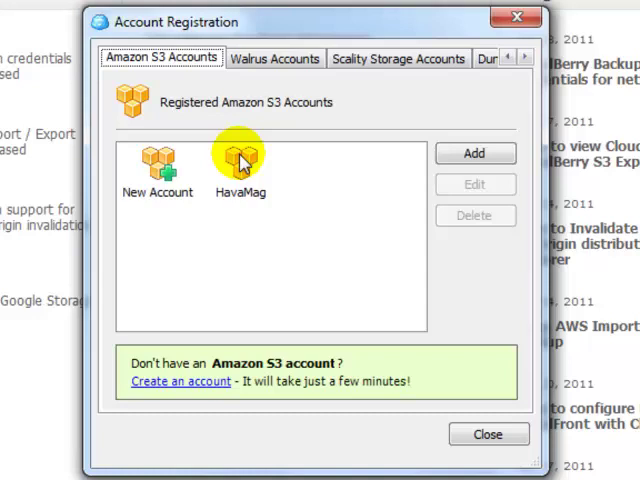
mouse_move(156, 170)
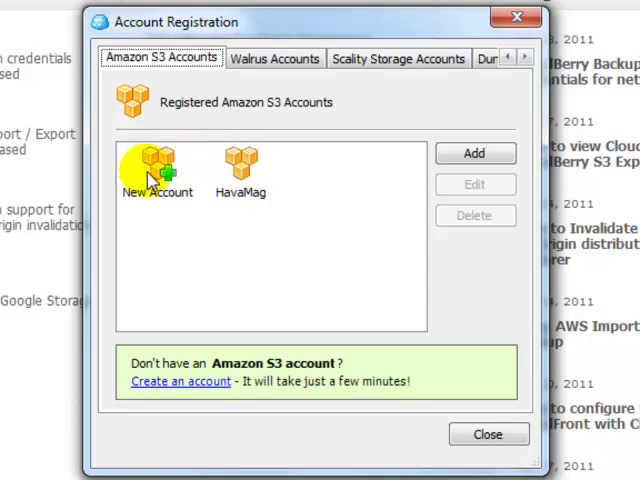
mouse_move(163, 210)
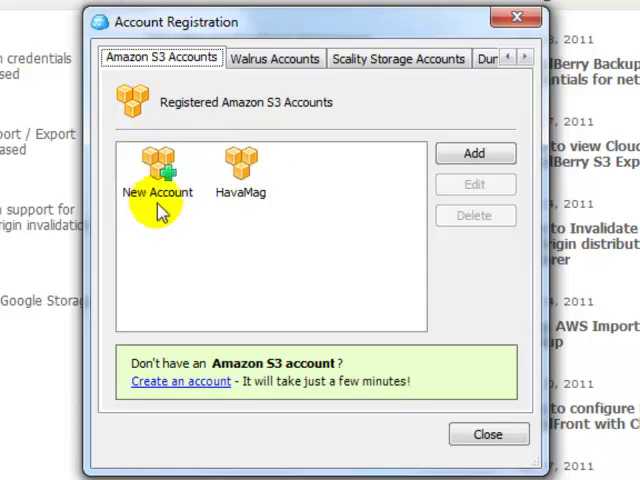
click(157, 167)
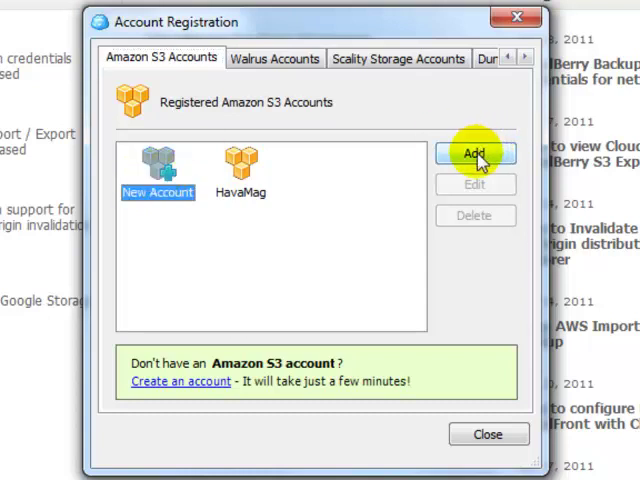
Enter 'Ask Charly Leetham' as the Display name in the new account form
click(476, 154)
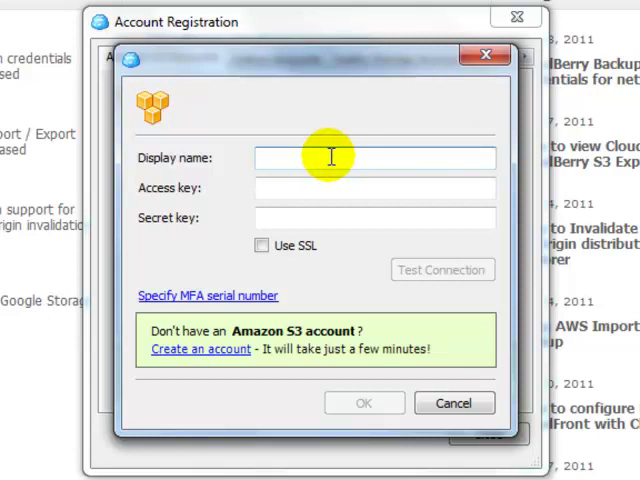
text(Leetham)
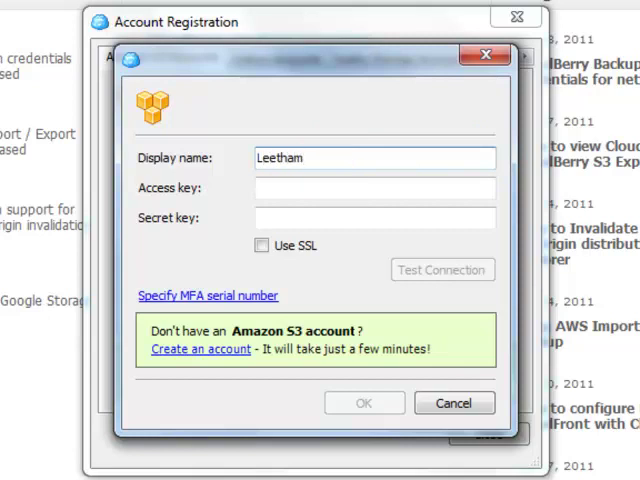
text(Ask)
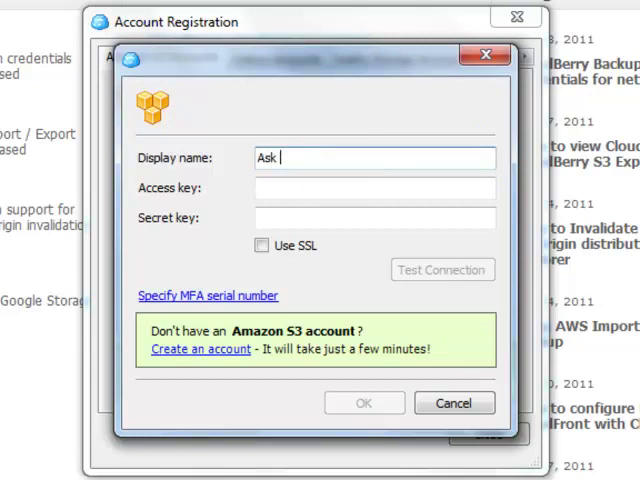
text(Charly Leetham)
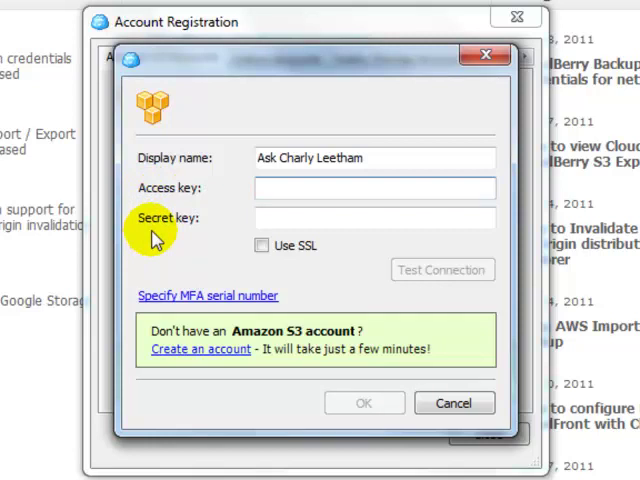
mouse_move(218, 188)
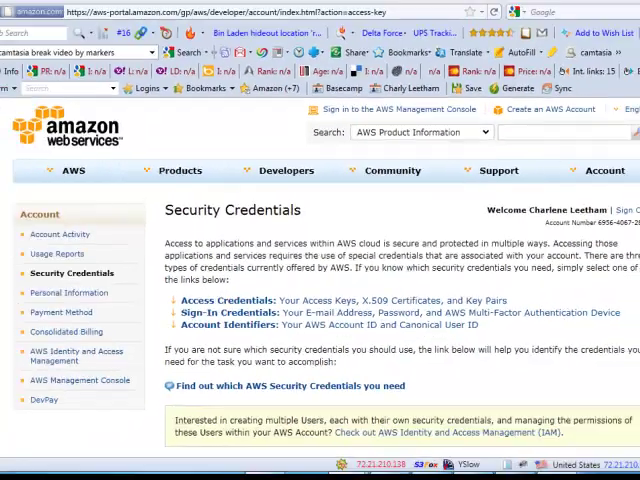
Scroll to Access Credentials and show the Access Keys for copying into CloudBerry
scroll(down, 3)
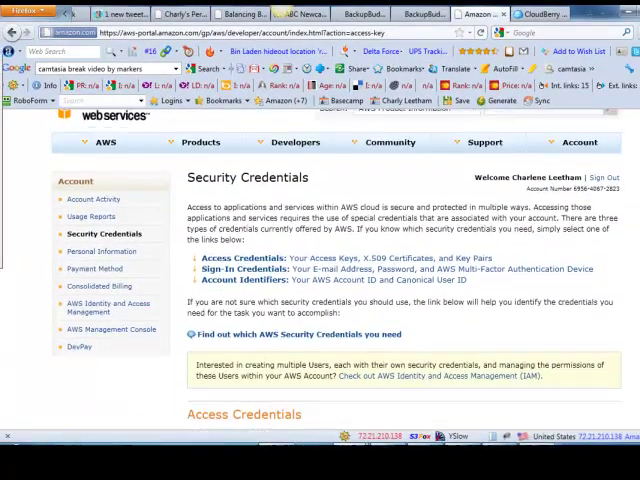
scroll(down, 3)
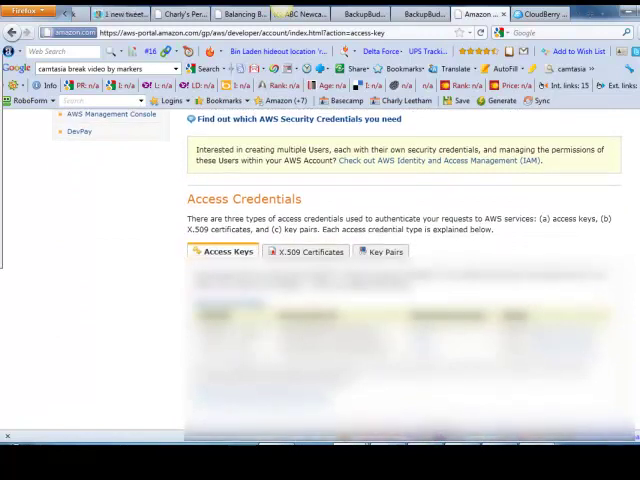
click(228, 251)
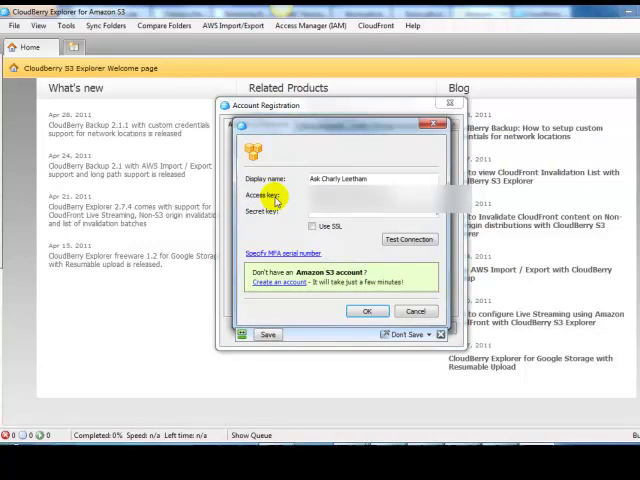
Confirm the account form with OK to save Ask Charly Leetham
click(408, 239)
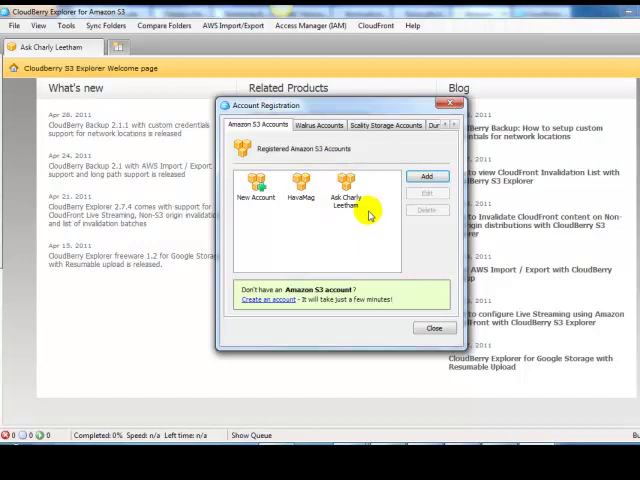
Select the Ask Charly Leetham account and close the Account Registration window
click(347, 195)
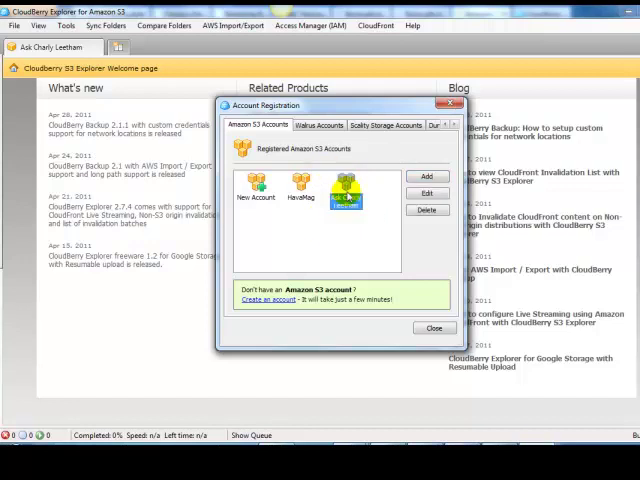
click(345, 190)
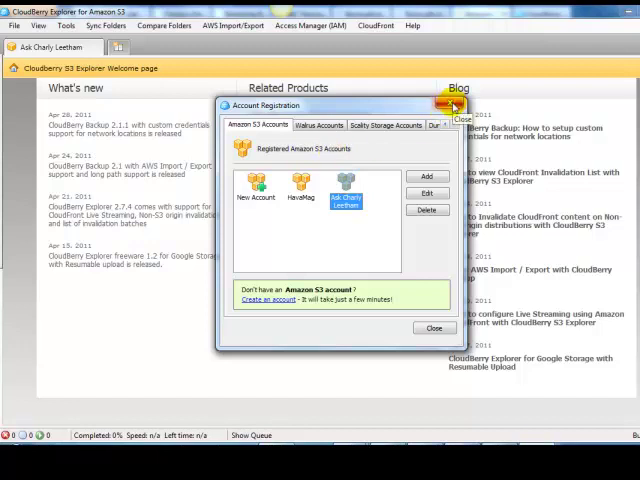
click(452, 105)
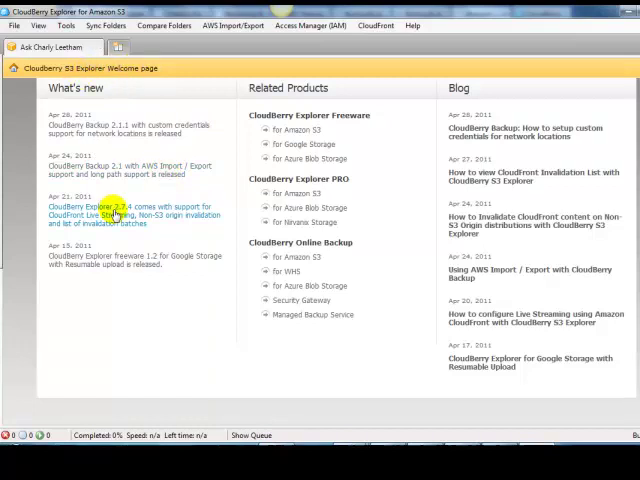
mouse_move(352, 414)
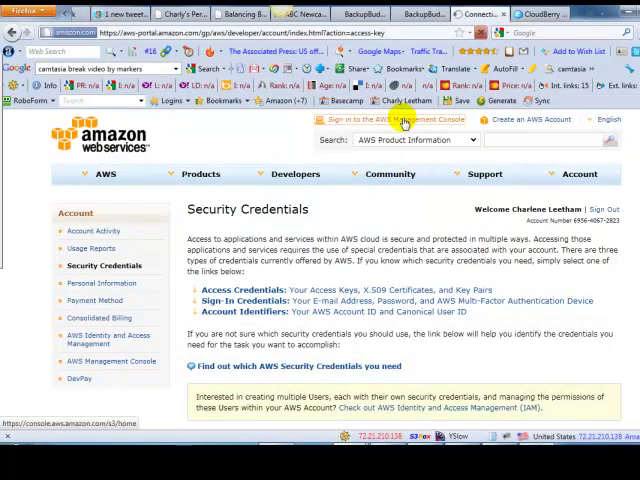
From the Security Credentials page, sign in to the AWS Management Console's Amazon S3 page
click(400, 120)
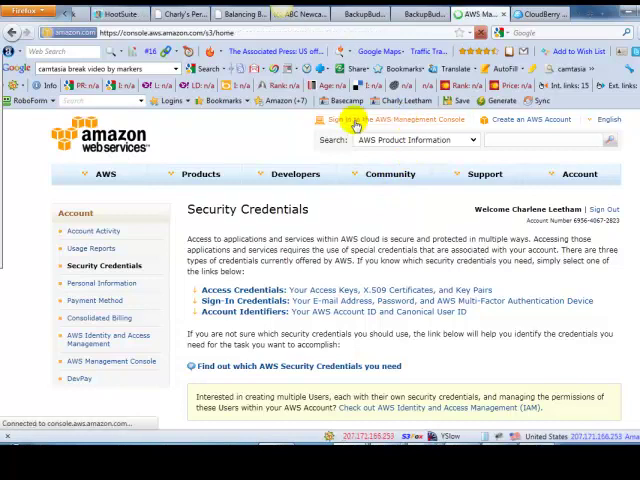
click(355, 119)
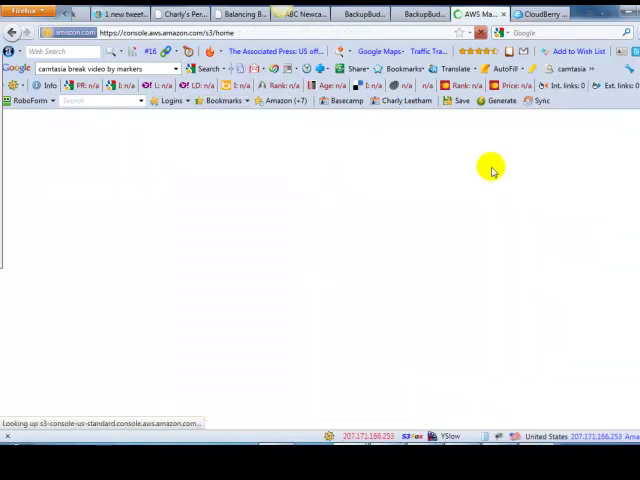